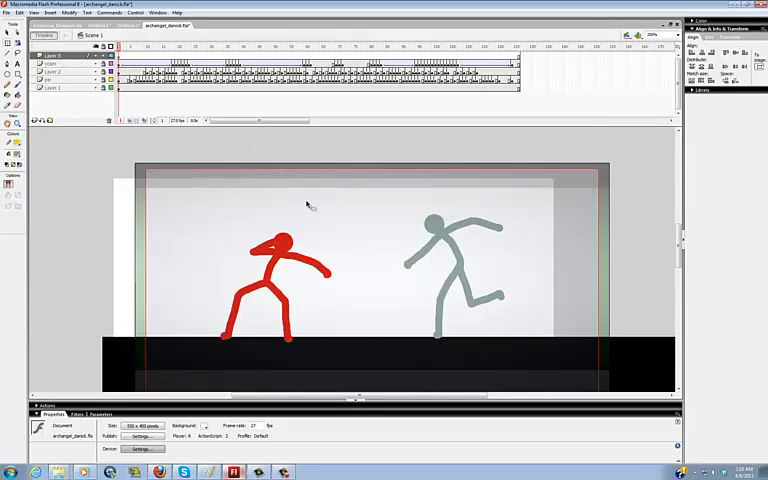
mouse_move(292, 216)
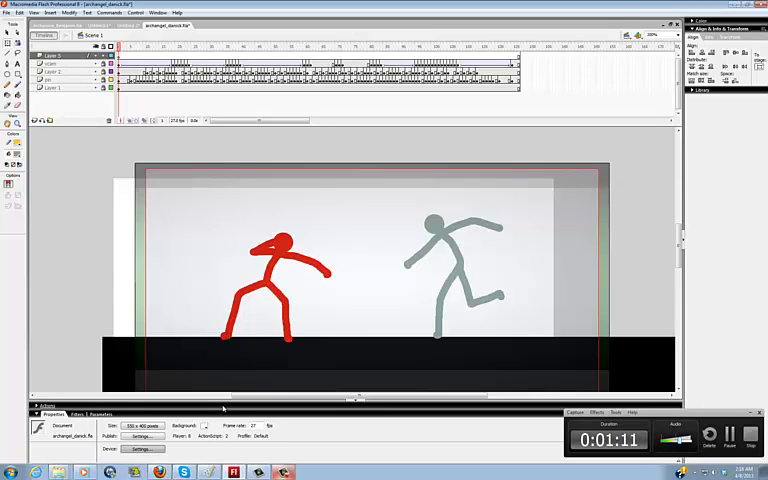
mouse_move(478, 322)
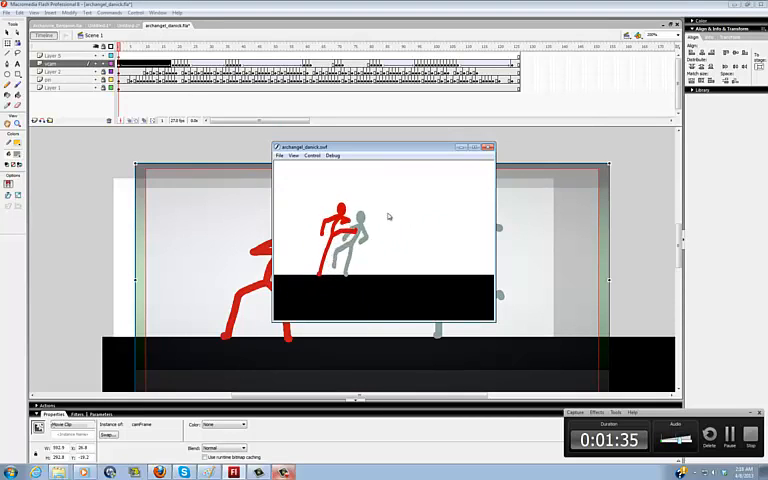
Step: Close the Flash Player test window to return to the fight scene on the stage
click(490, 148)
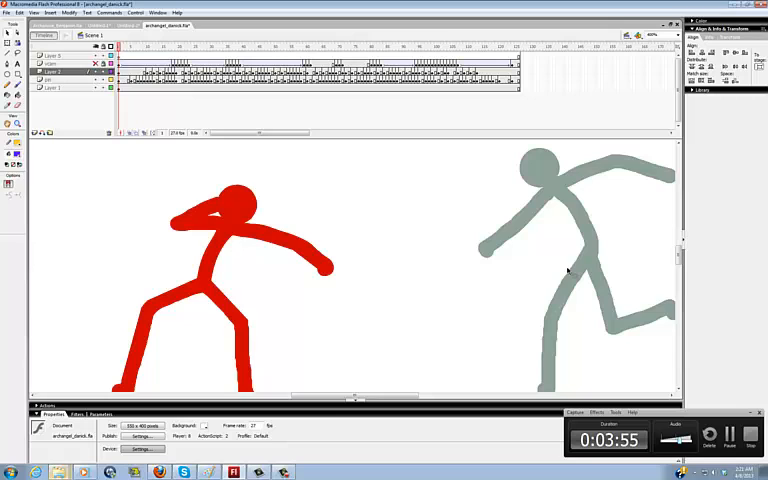
Step: Paint a bent purple leg over the red fighter's legs with the Brush tool
click(208, 284)
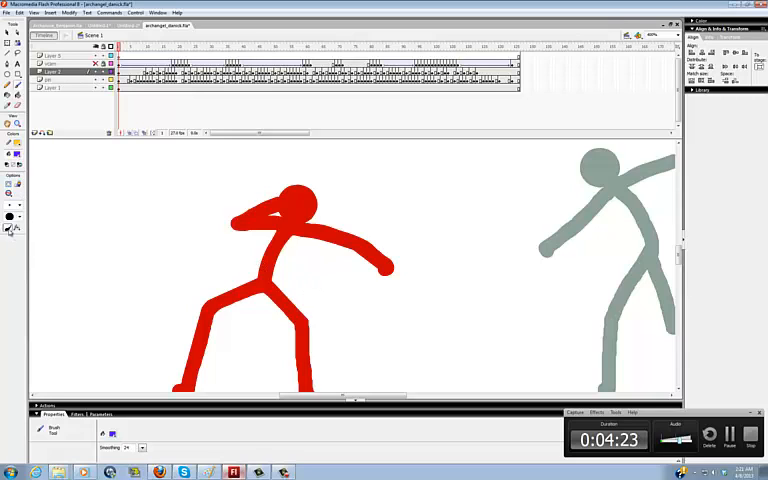
click(258, 292)
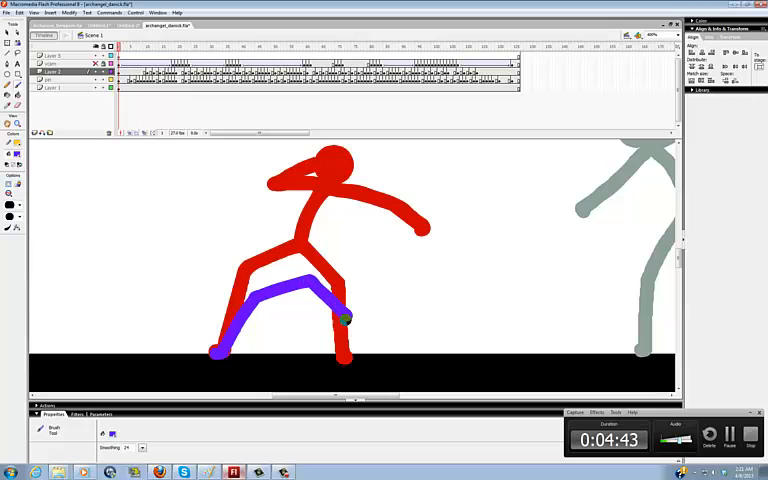
Step: Step to the red fighter's next pose and pan toward the grey figure's stride
drag(344, 318, 364, 356)
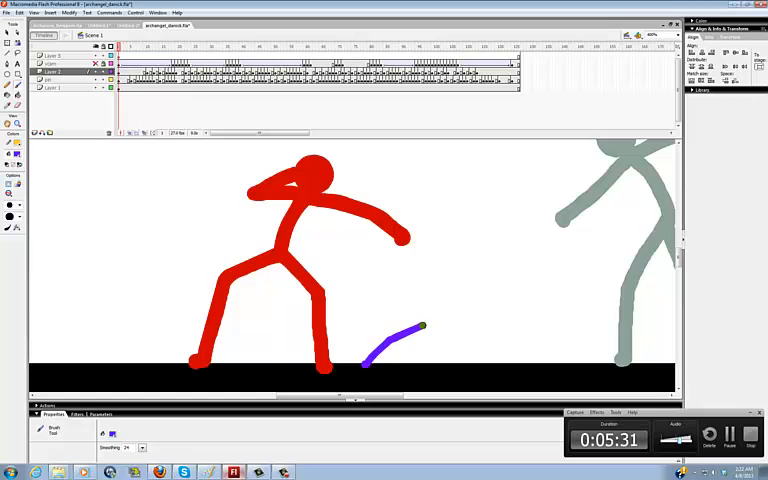
drag(420, 324, 444, 364)
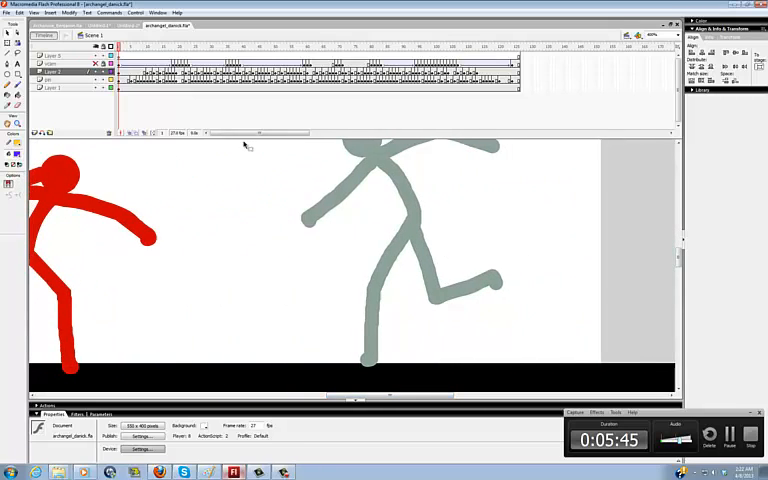
Step: Scrub the playhead to the frame where the red figure punches the grey one
click(56, 72)
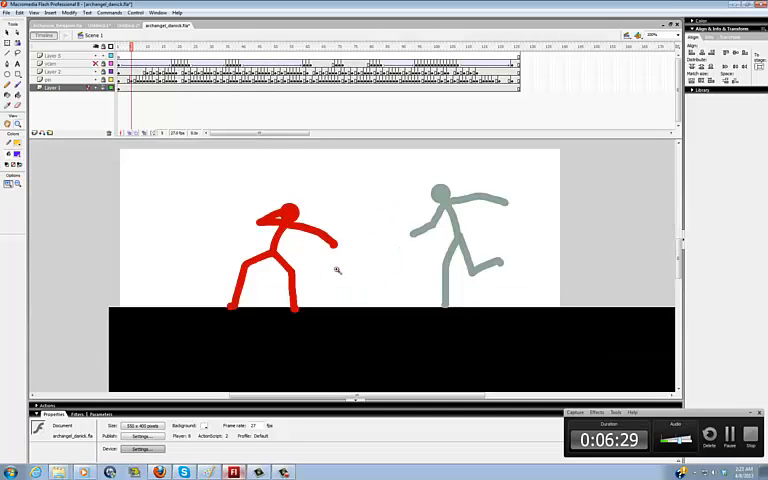
mouse_move(156, 220)
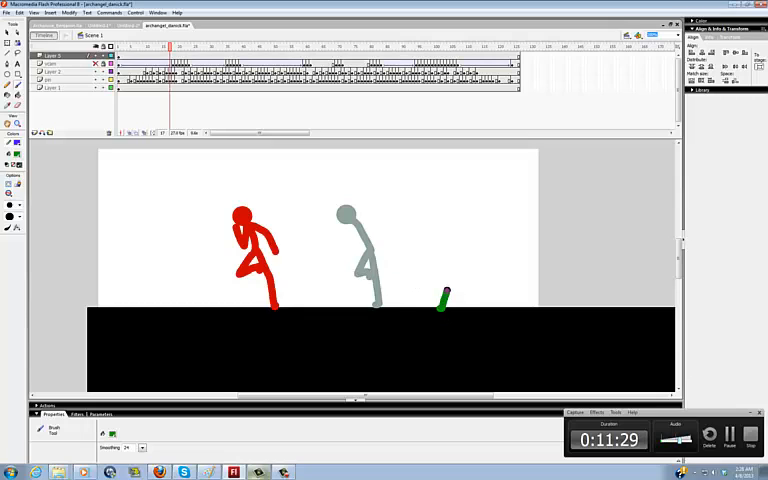
drag(442, 304, 468, 272)
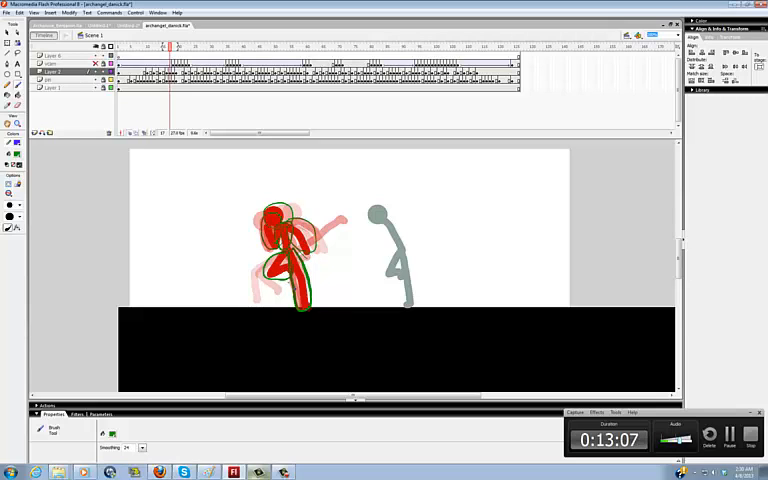
Step: Draw a red critique stroke over the attacker's pose on the early fight frame
drag(288, 192, 288, 310)
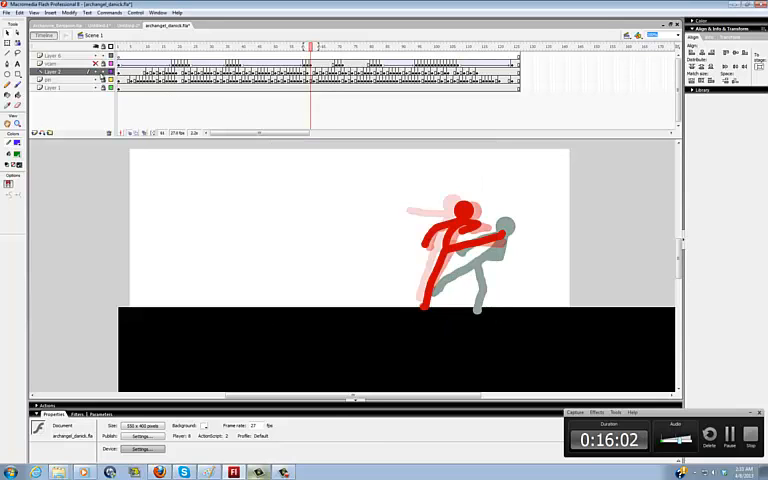
click(56, 72)
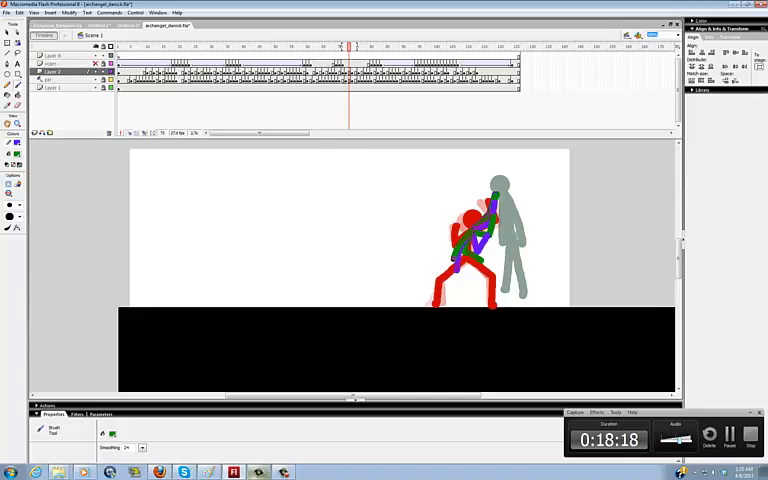
Step: Sketch a purple wind-up stroke from the red figure toward the grey one's head
click(314, 220)
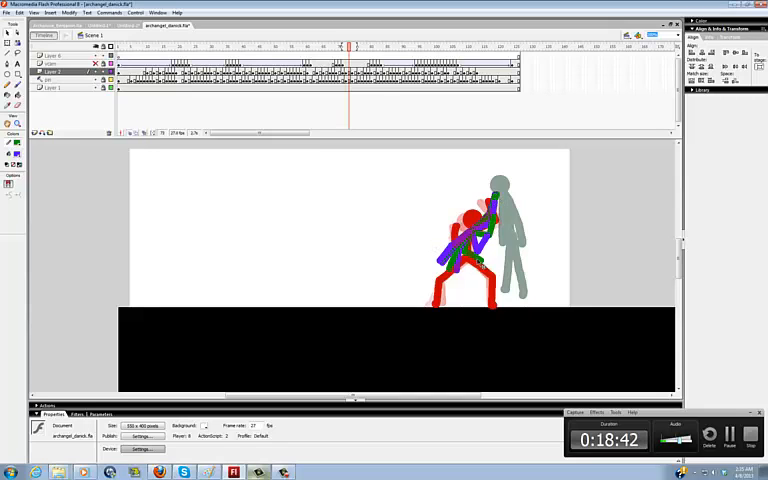
mouse_move(392, 226)
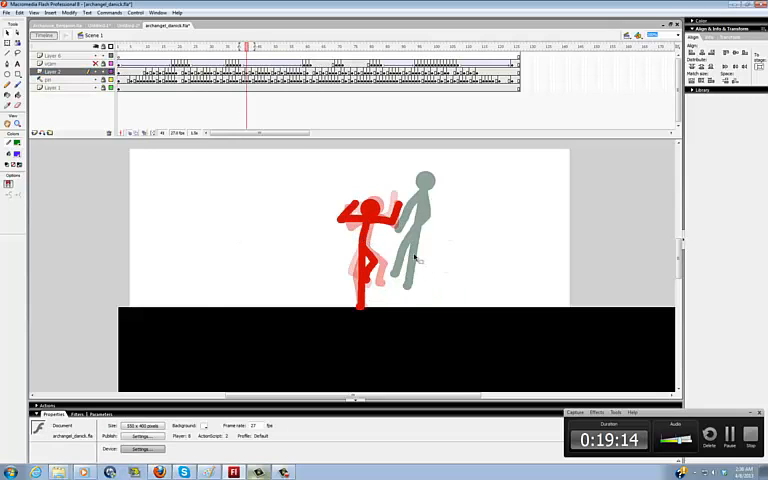
mouse_move(464, 258)
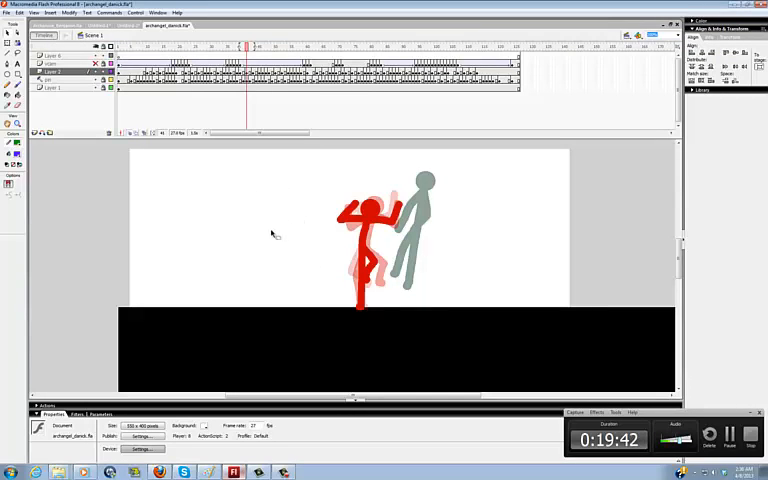
mouse_move(668, 252)
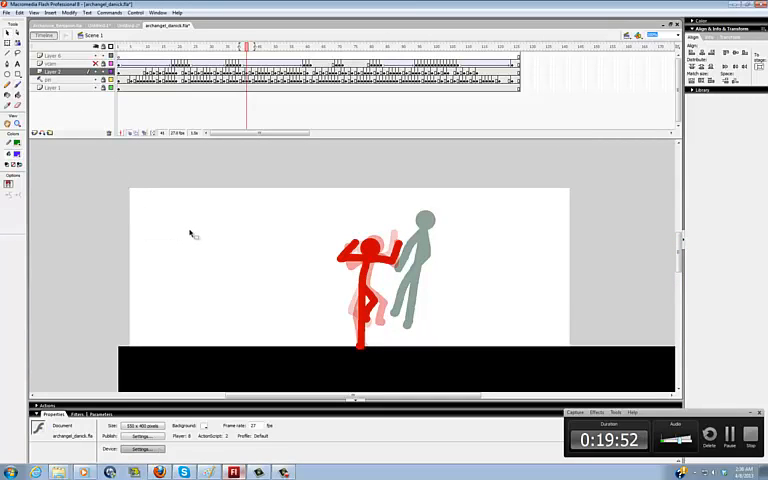
mouse_move(212, 220)
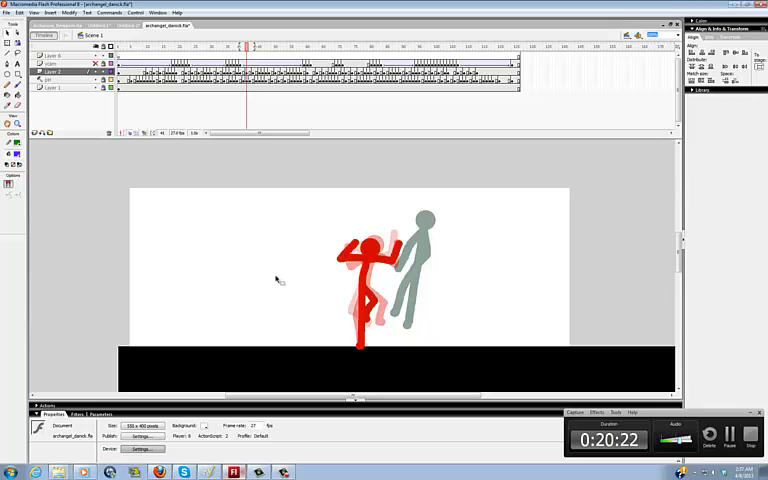
mouse_move(290, 296)
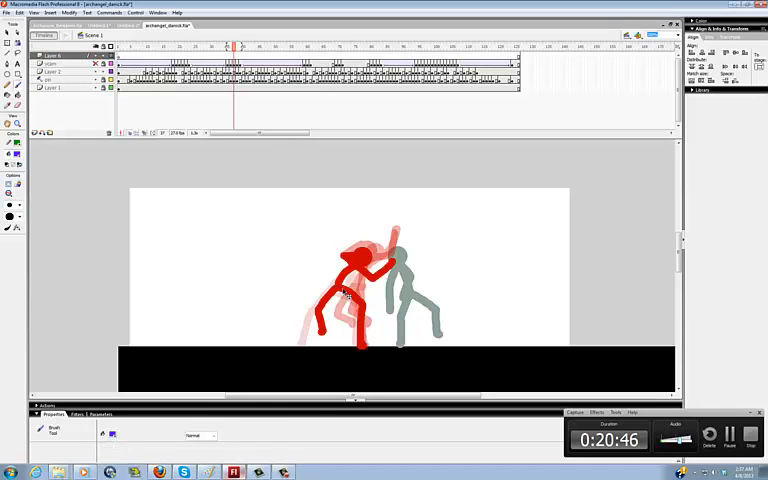
drag(330, 292, 360, 344)
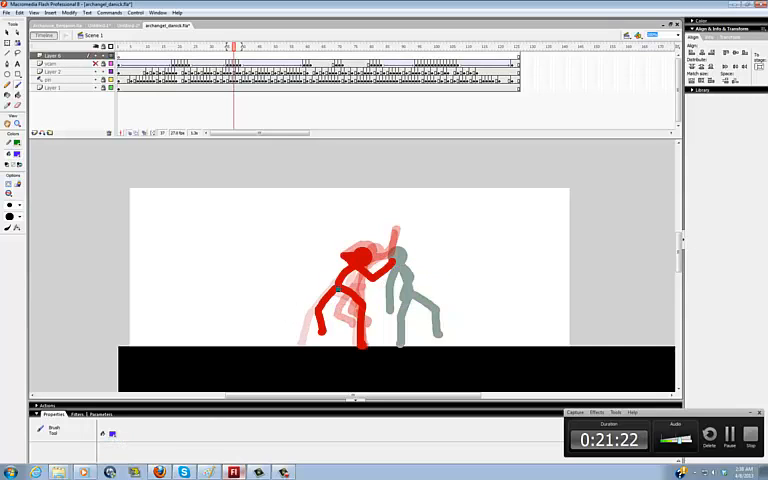
drag(338, 284, 322, 330)
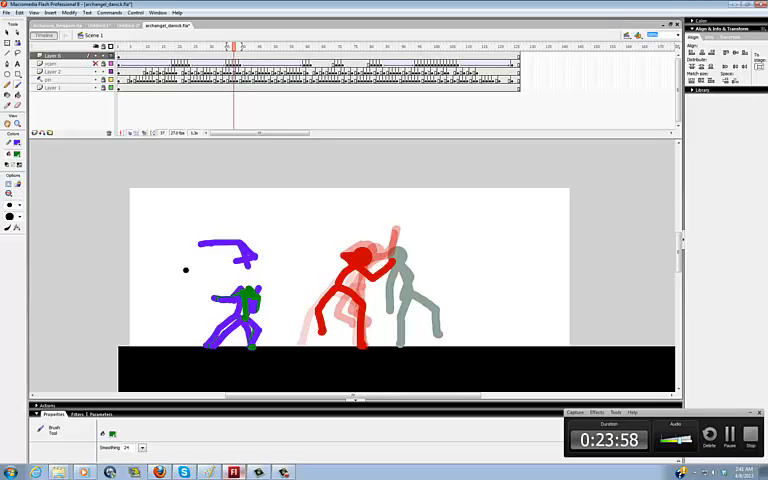
Step: Paint a short green motion stroke just left of the purple figure's raised arm
drag(184, 270, 178, 304)
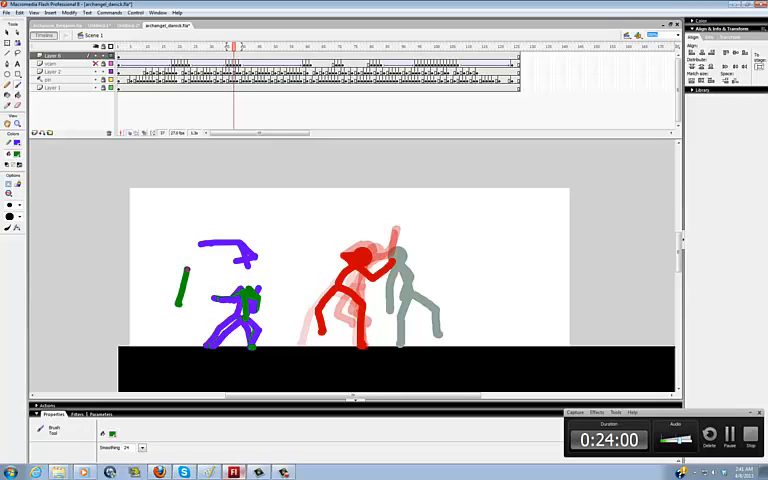